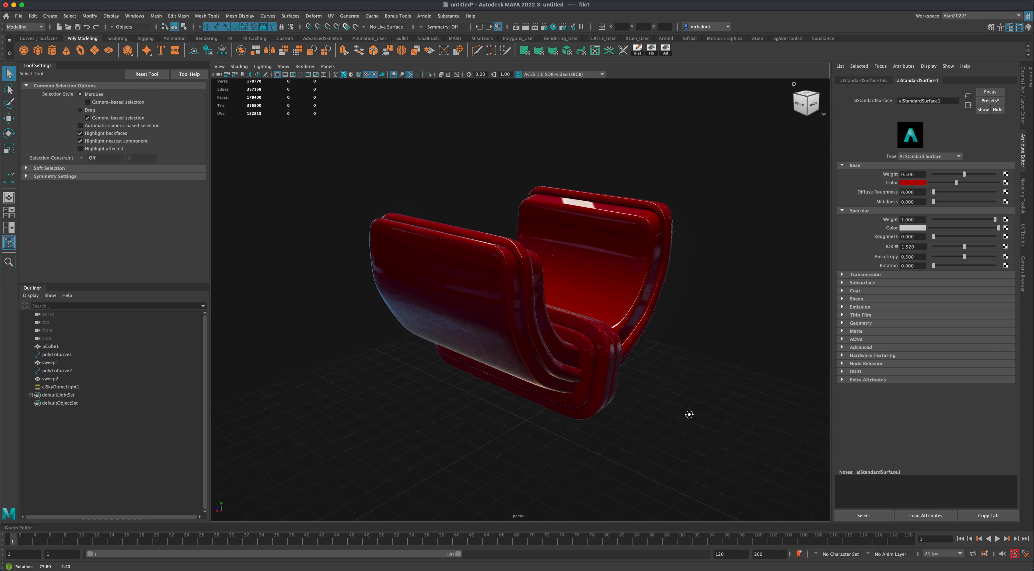
Step: Orbit around the finished red reference model to study its U shape and trims
{"action": "left_click_drag", "start_coordinate": [690, 414], "coordinate": [763, 411]}
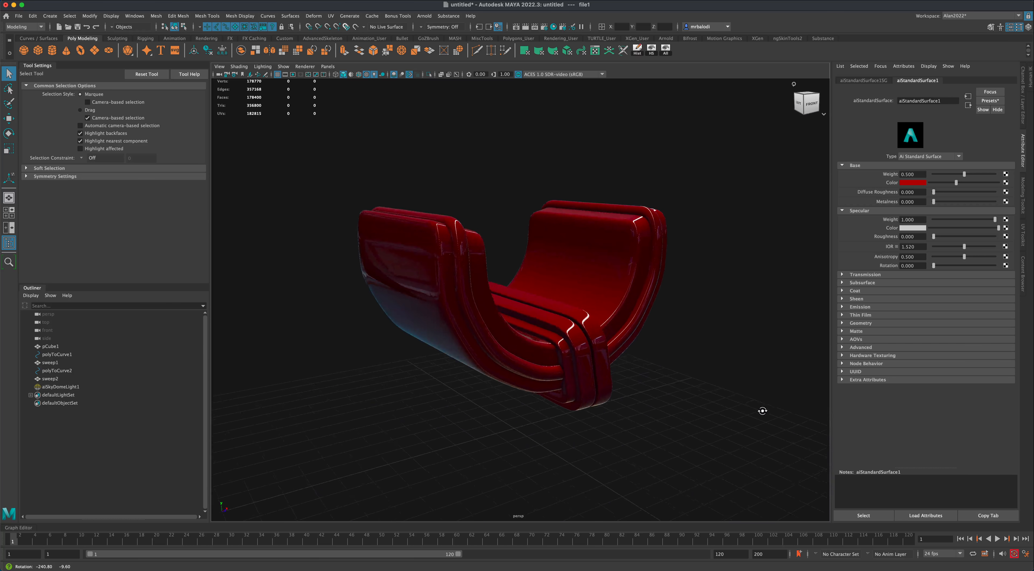
{"action": "left_click_drag", "start_coordinate": [762, 411], "coordinate": [670, 416]}
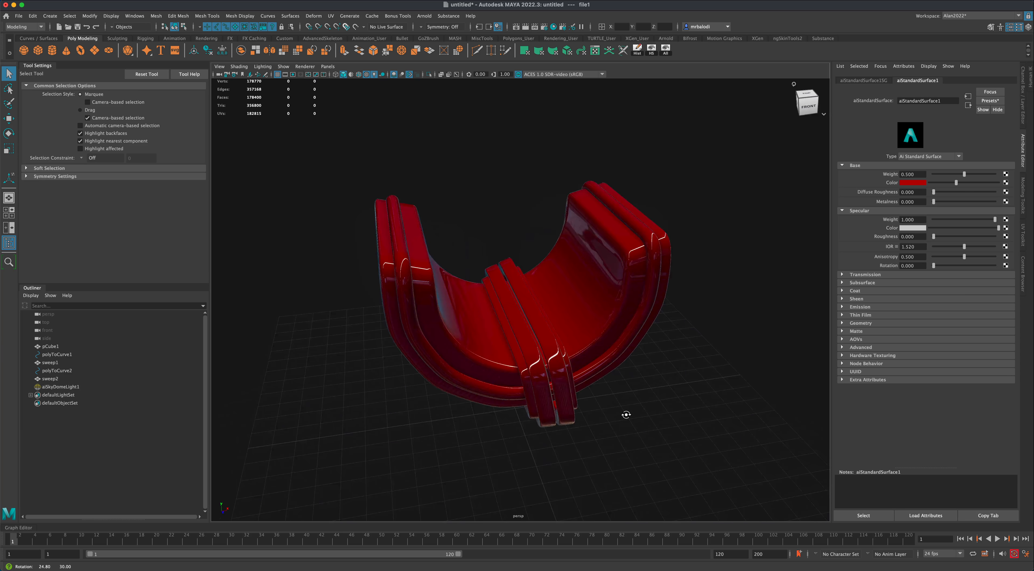
{"action": "left_click_drag", "start_coordinate": [626, 413], "coordinate": [659, 447]}
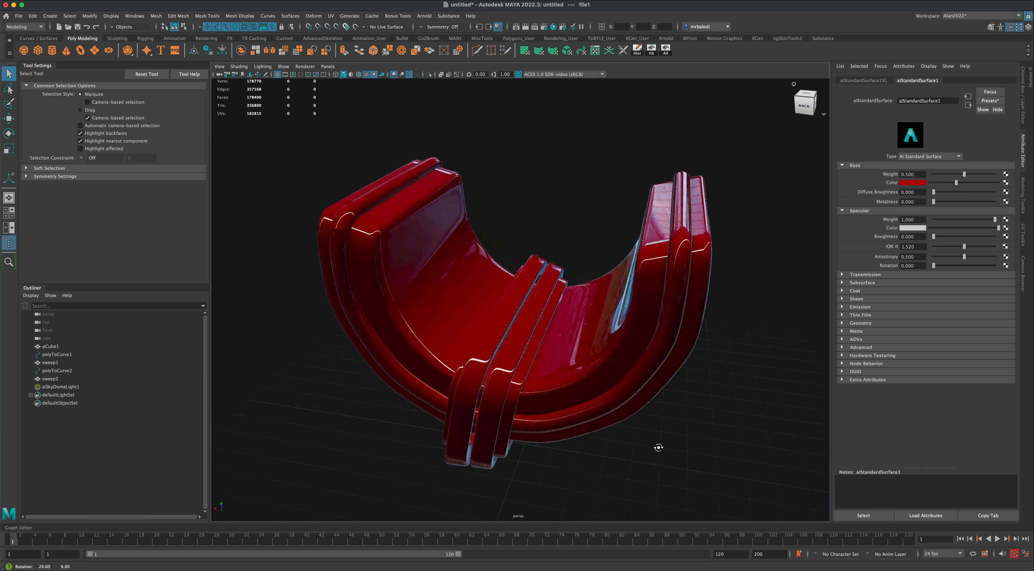
{"action": "left_click_drag", "start_coordinate": [659, 447], "coordinate": [773, 445]}
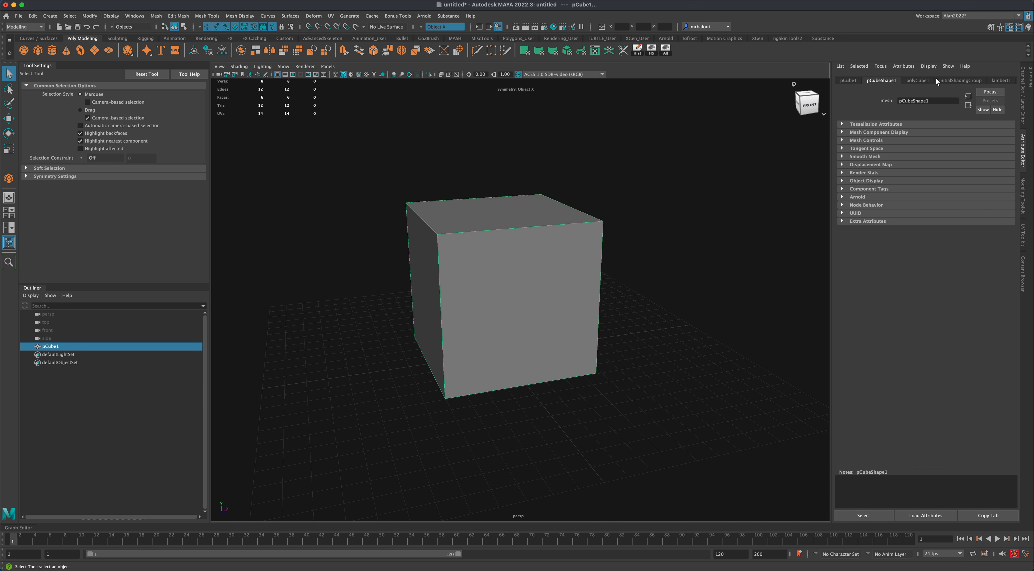
Step: Set the new cube's Subdivisions Width, Height and Depth to 7 in polyCube1
{"action": "left_click", "coordinate": [917, 80]}
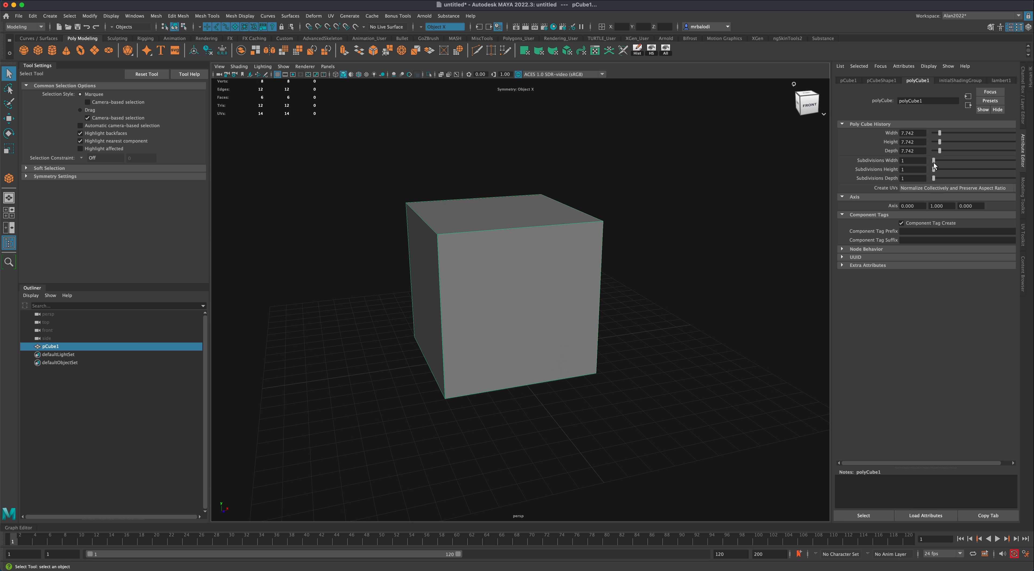
{"action": "left_click_drag", "start_coordinate": [934, 160], "coordinate": [943, 170]}
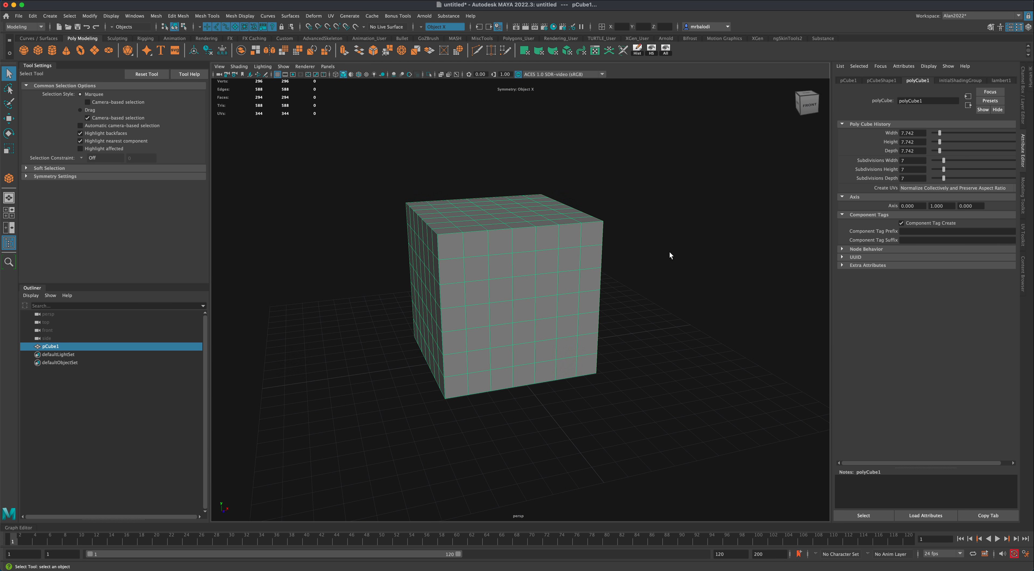
{"action": "left_click_drag", "start_coordinate": [670, 255], "coordinate": [674, 278]}
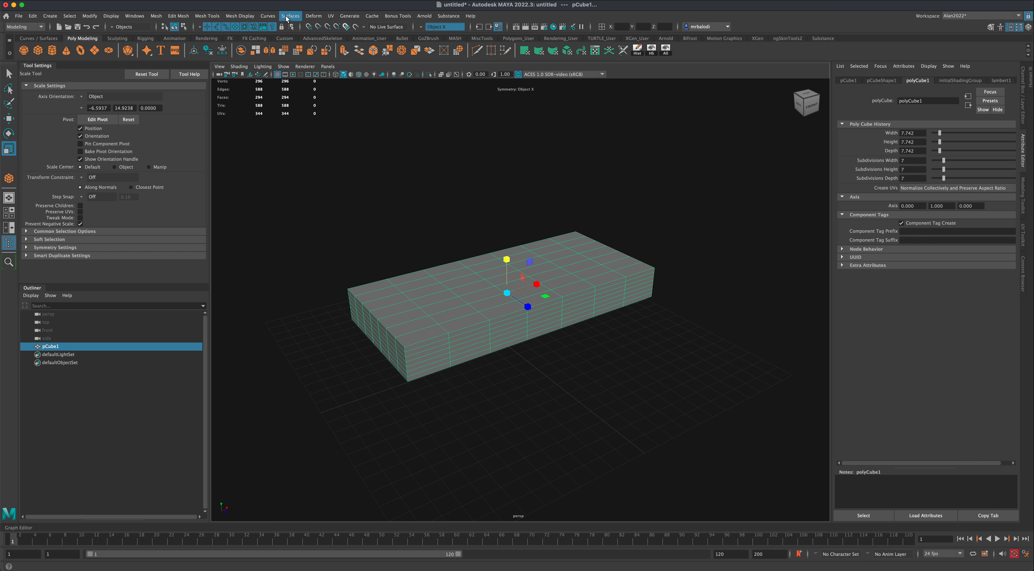
Step: Add a nonlinear Bend deformer to the flattened slab
{"action": "left_click", "coordinate": [314, 15]}
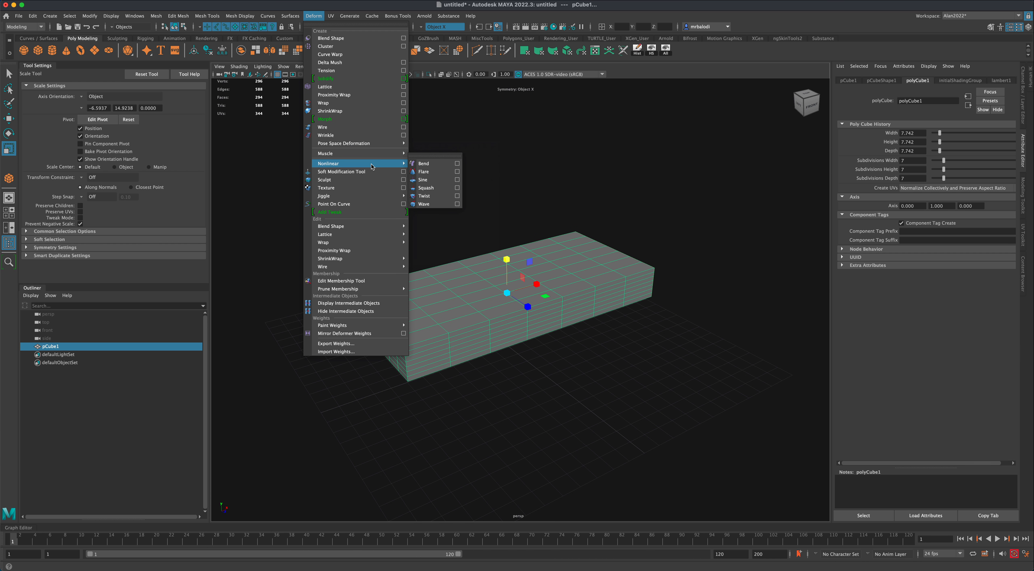
{"action": "left_click", "coordinate": [423, 163]}
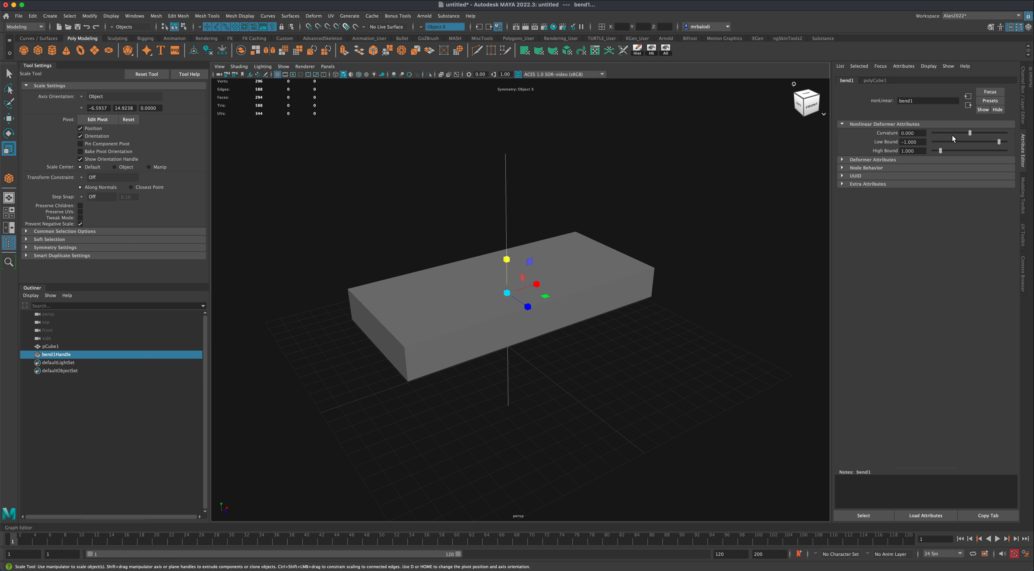
Step: Raise the bend curvature and rotate bend1Handle so the slab curves up into a U
{"action": "left_click_drag", "start_coordinate": [971, 133], "coordinate": [988, 133]}
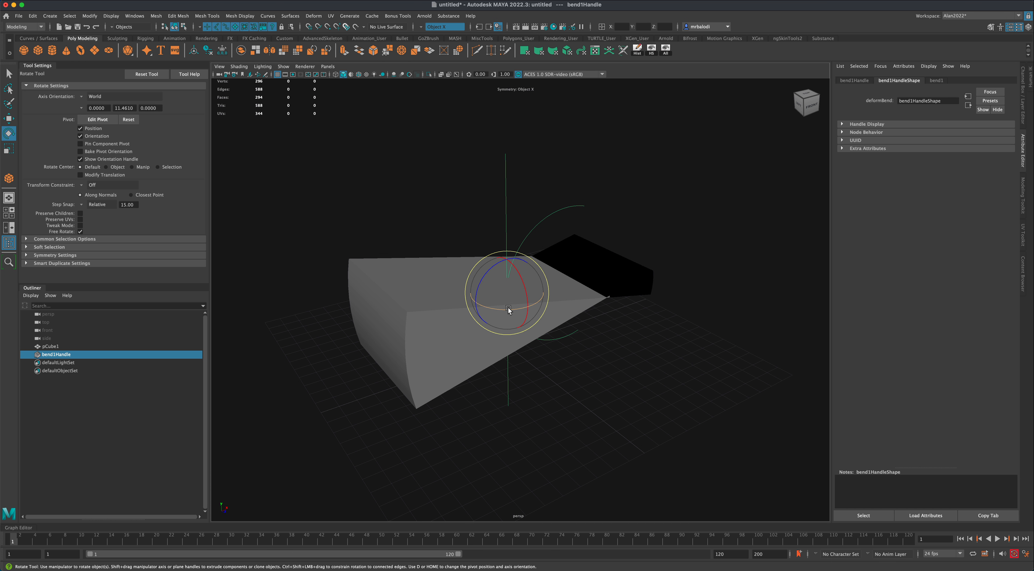
{"action": "left_click_drag", "start_coordinate": [508, 310], "coordinate": [485, 277]}
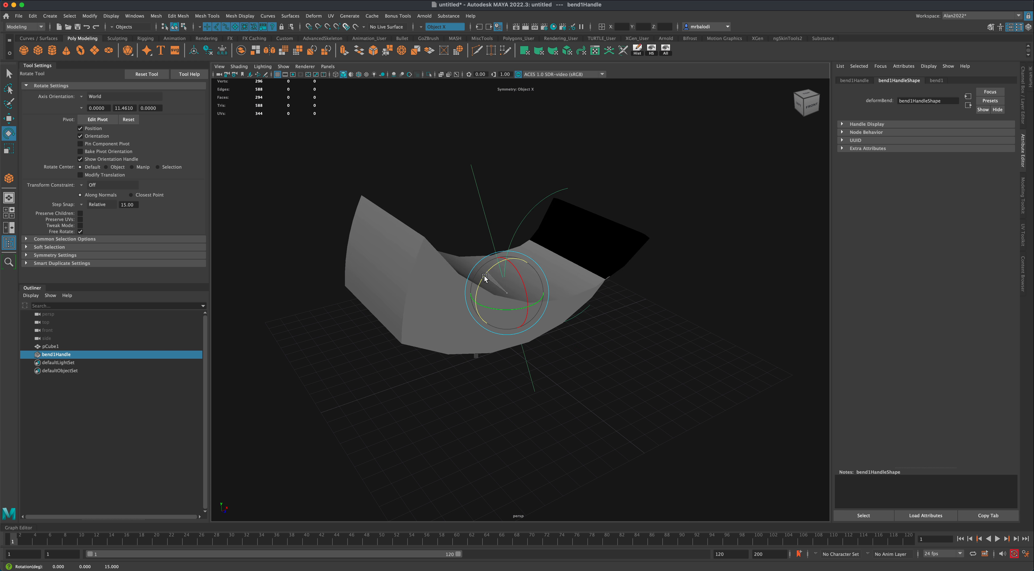
{"action": "left_click_drag", "start_coordinate": [484, 278], "coordinate": [469, 290]}
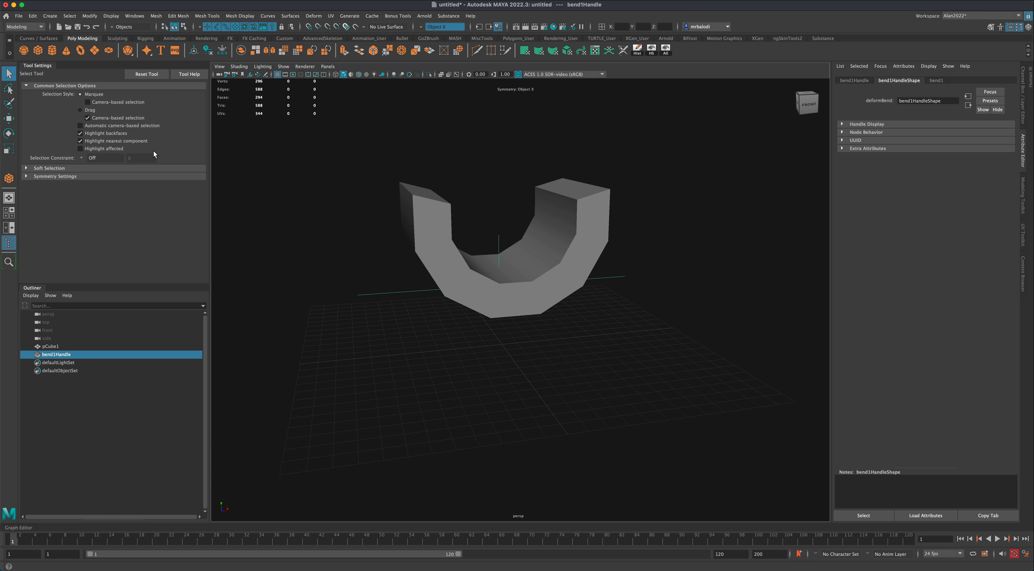
{"action": "left_click_drag", "start_coordinate": [514, 264], "coordinate": [366, 274]}
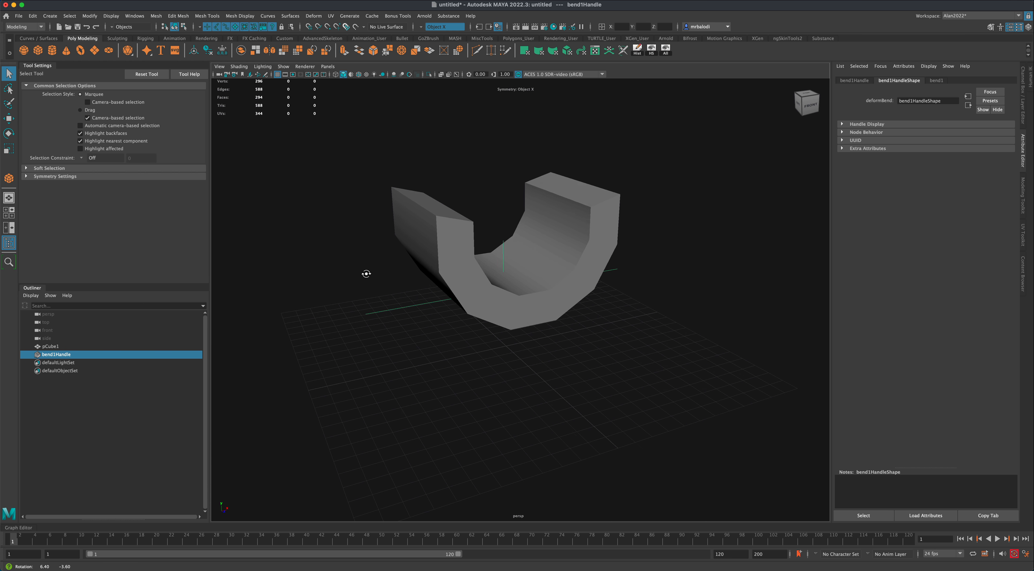
{"action": "left_click_drag", "start_coordinate": [366, 273], "coordinate": [547, 267]}
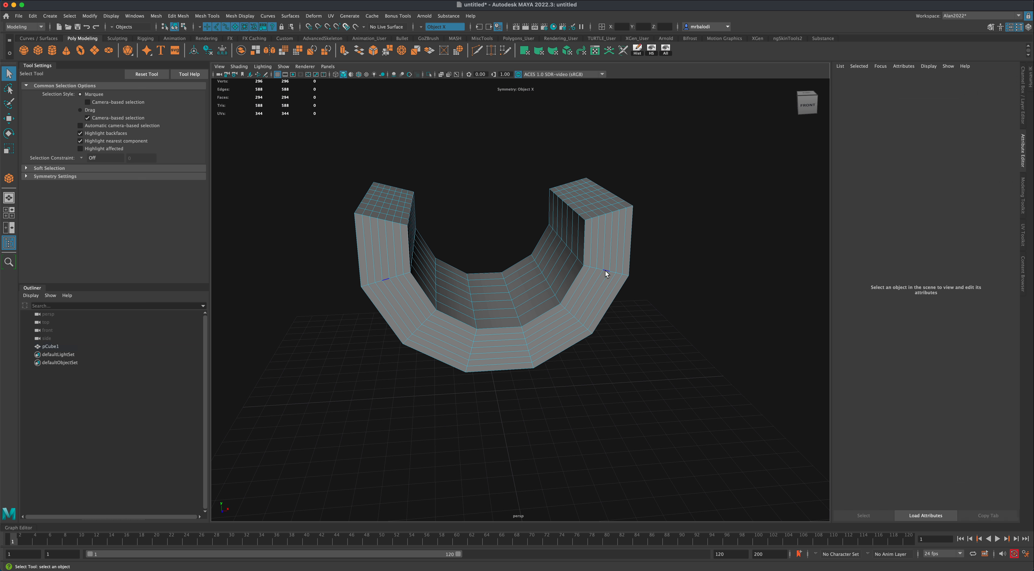
Step: Delete the U block's history and bevel its edges
{"action": "left_click", "coordinate": [539, 341]}
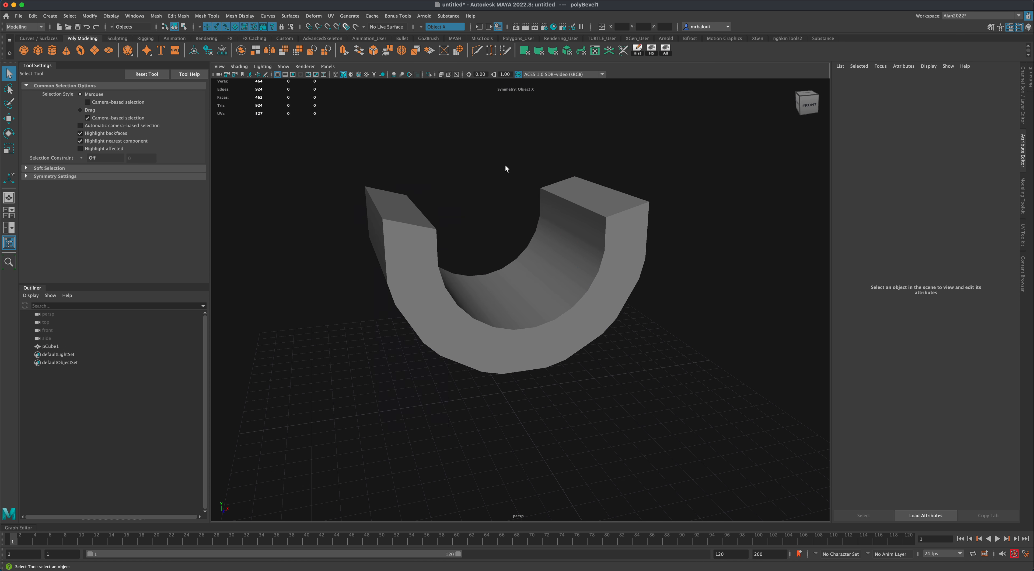
{"action": "left_click", "coordinate": [358, 73]}
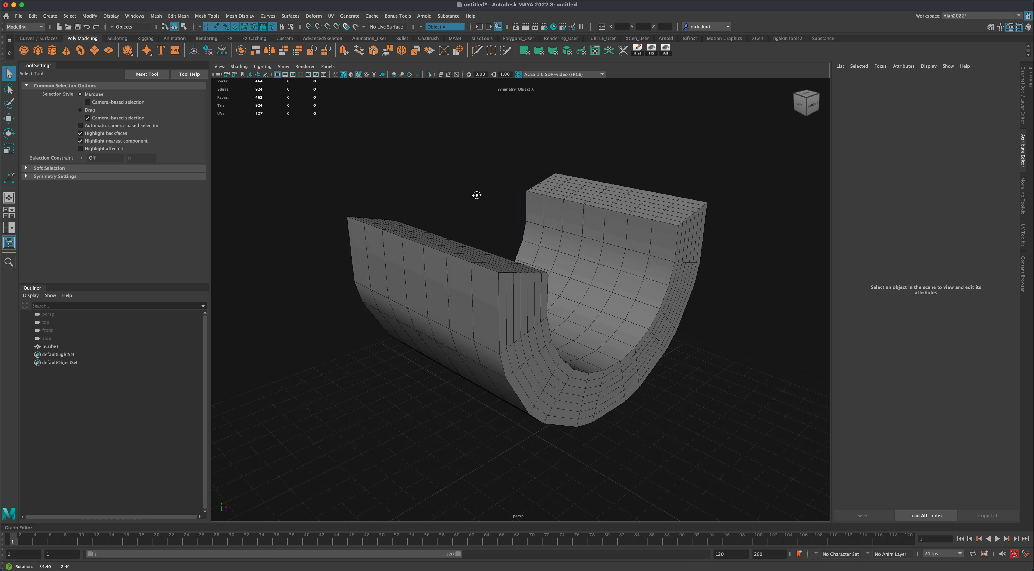
Step: Switch to edge mode and select an edge loop running along the U block
{"action": "right_click", "coordinate": [623, 239]}
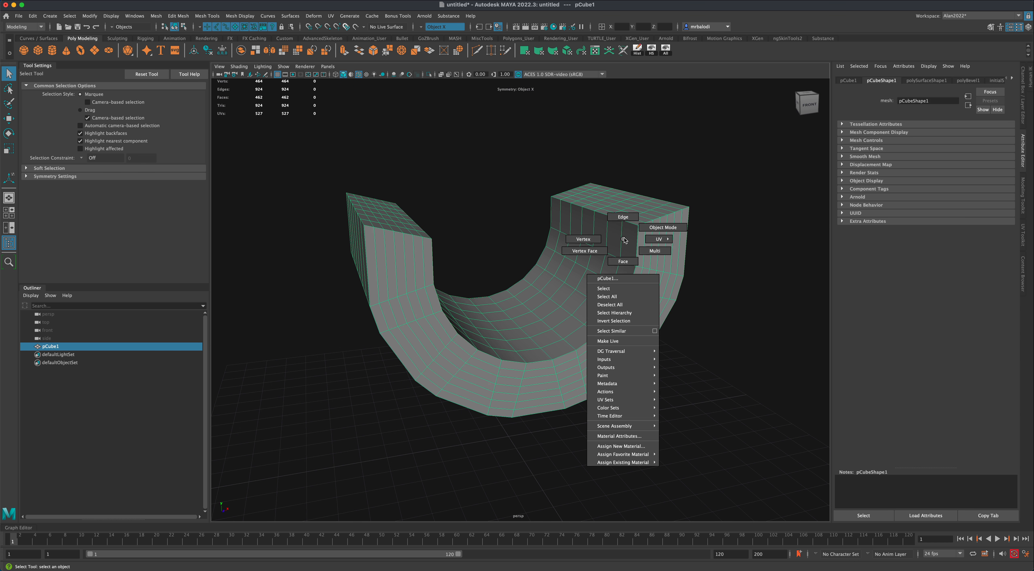
{"action": "left_click", "coordinate": [663, 227]}
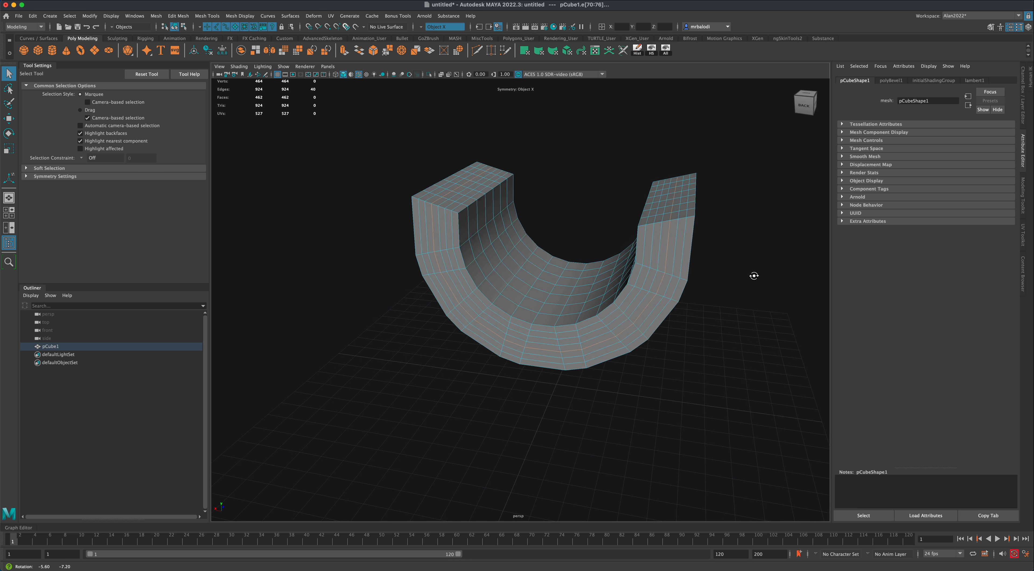
{"action": "left_click_drag", "start_coordinate": [754, 276], "coordinate": [690, 303]}
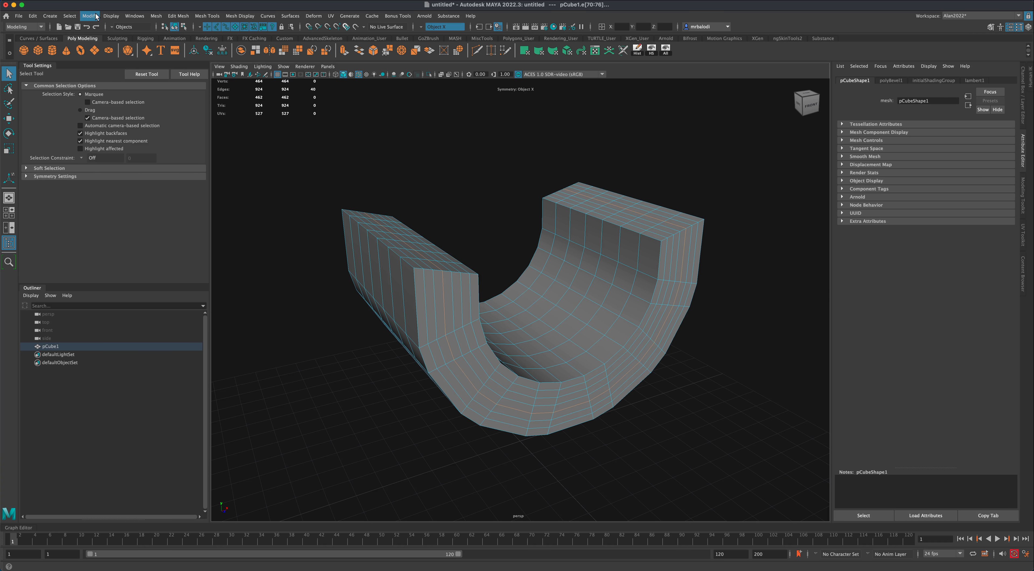
Step: Convert the selected edge loop to a Degree 1 Linear curve (polyToCurve1)
{"action": "left_click", "coordinate": [89, 16]}
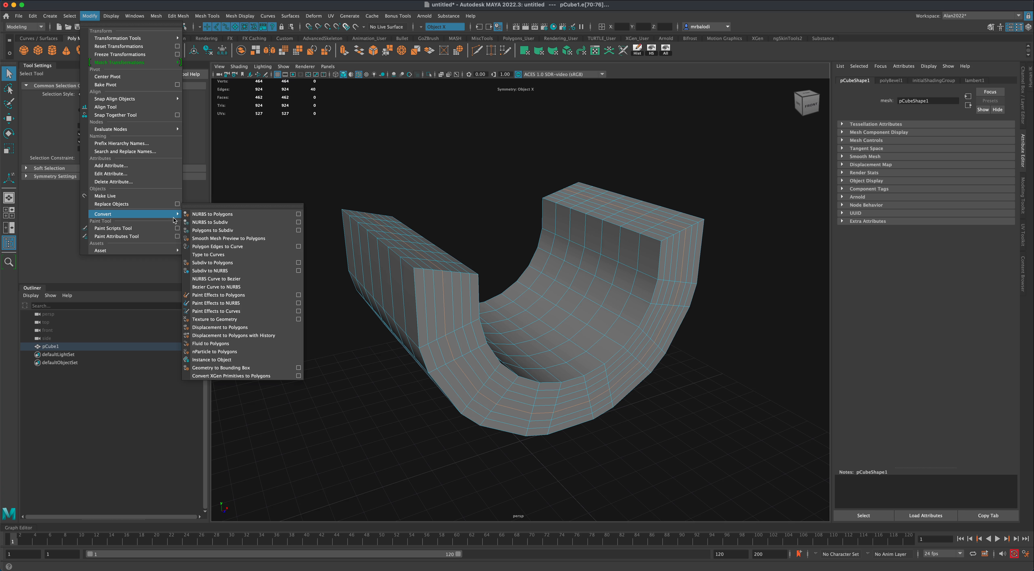
{"action": "mouse_move", "coordinate": [221, 246]}
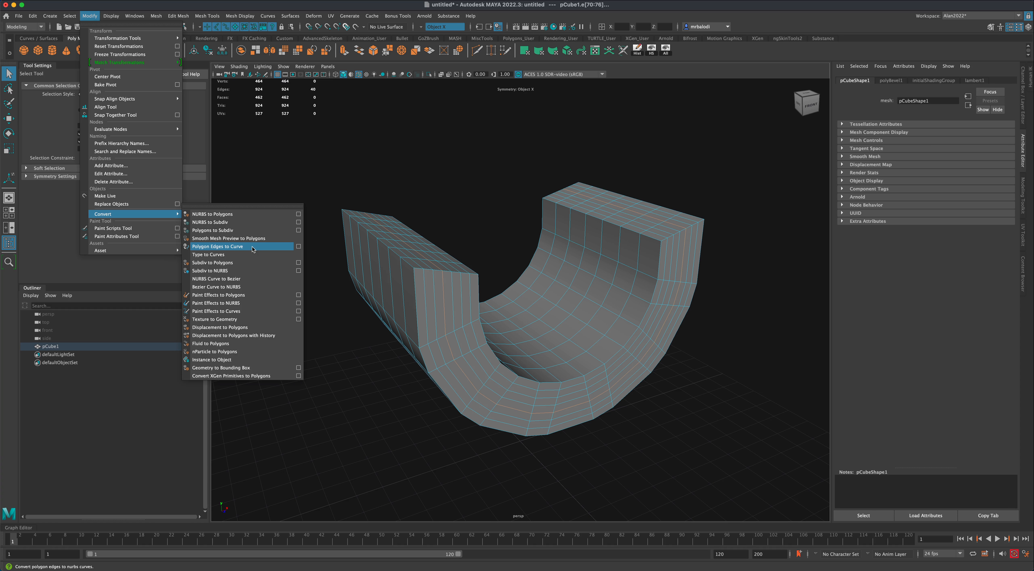
{"action": "left_click", "coordinate": [298, 246]}
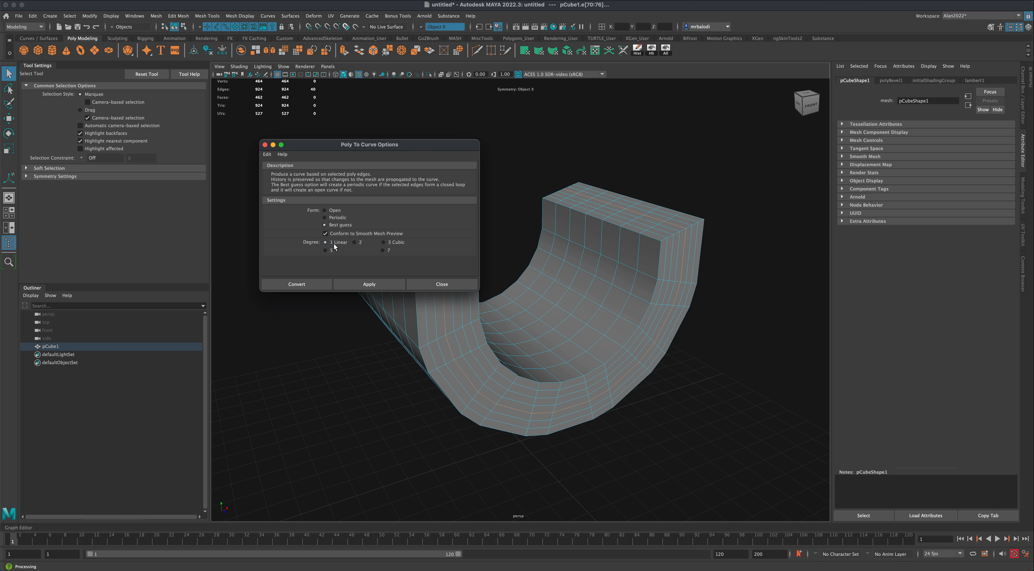
{"action": "left_click", "coordinate": [383, 242]}
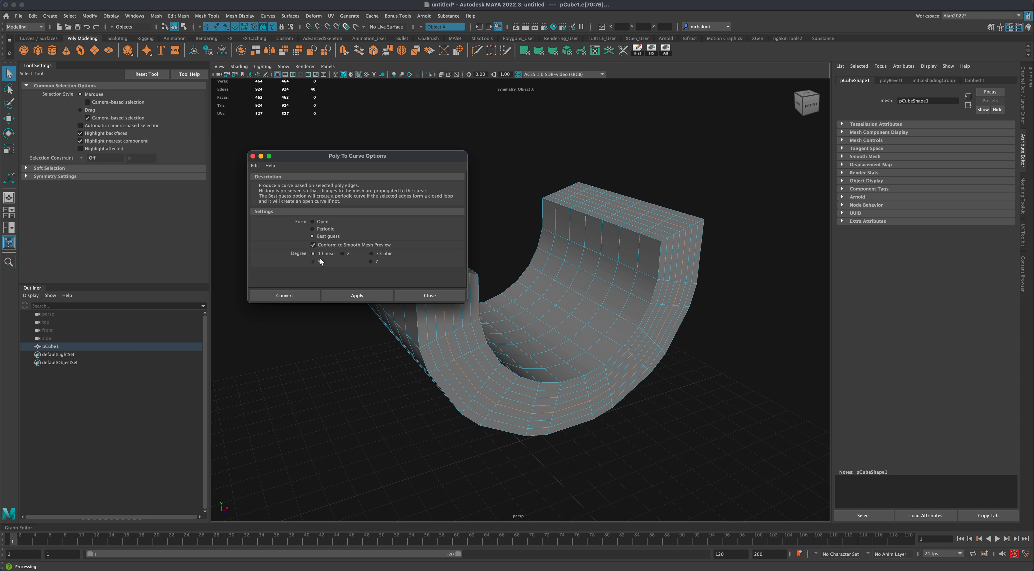
{"action": "left_click", "coordinate": [284, 295]}
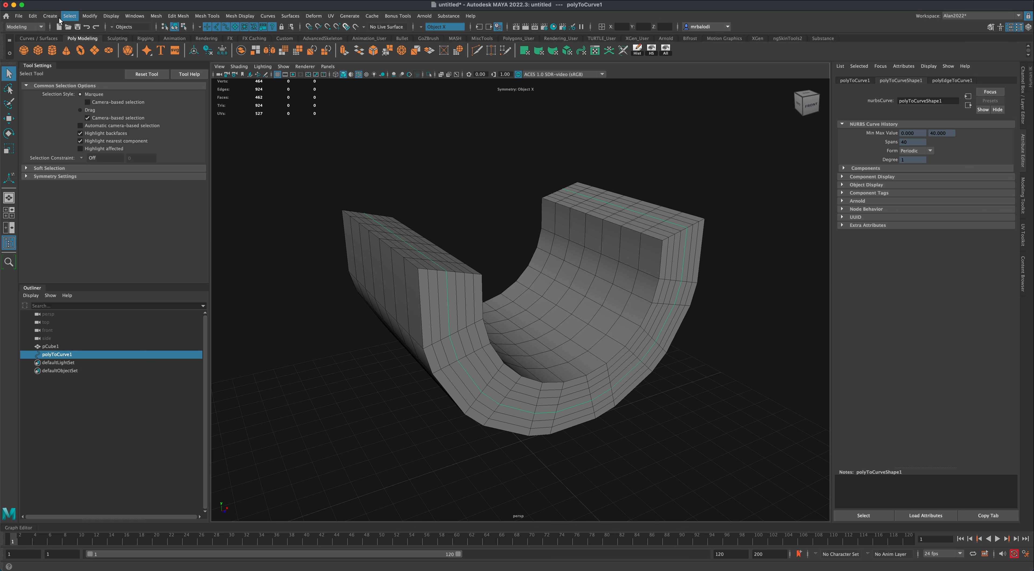
Step: Sweep a thin tube along the curve with Interpolation Precision about 88, then deselect
{"action": "left_click", "coordinate": [49, 16]}
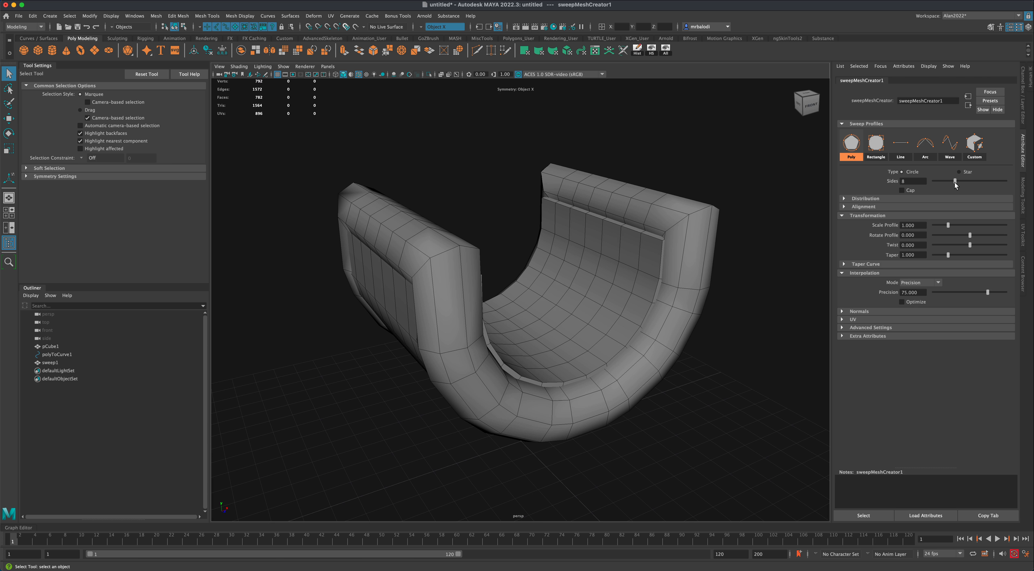
{"action": "left_click_drag", "start_coordinate": [970, 225], "coordinate": [940, 225]}
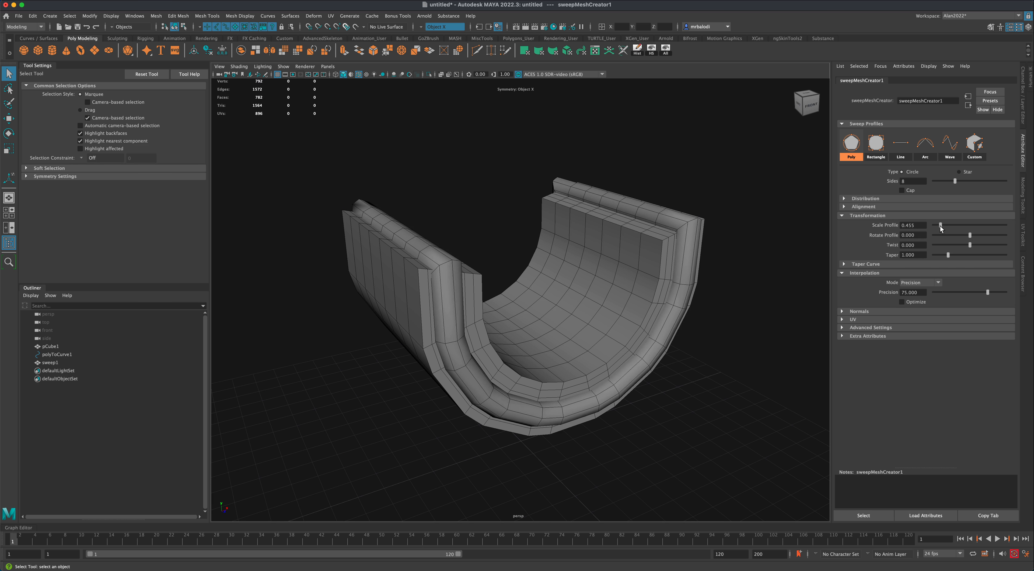
{"action": "left_click_drag", "start_coordinate": [950, 224], "coordinate": [939, 225]}
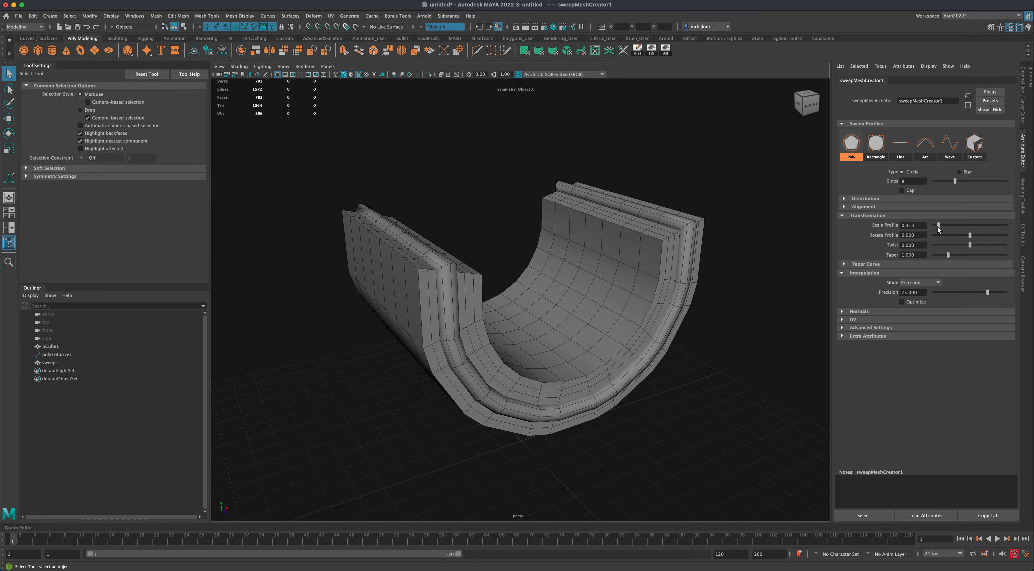
{"action": "left_click_drag", "start_coordinate": [969, 291], "coordinate": [1004, 292]}
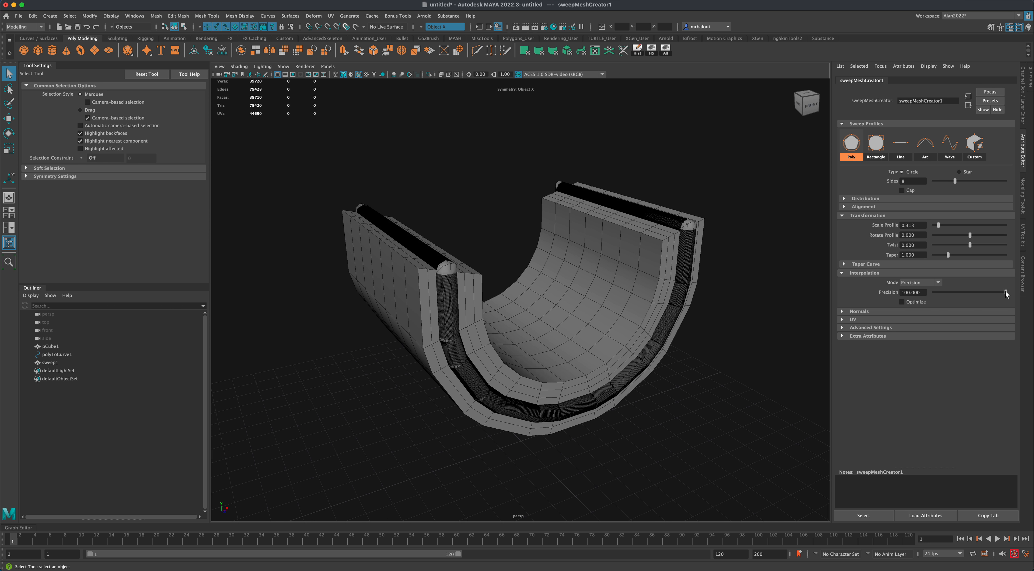
{"action": "left_click_drag", "start_coordinate": [1003, 291], "coordinate": [998, 291]}
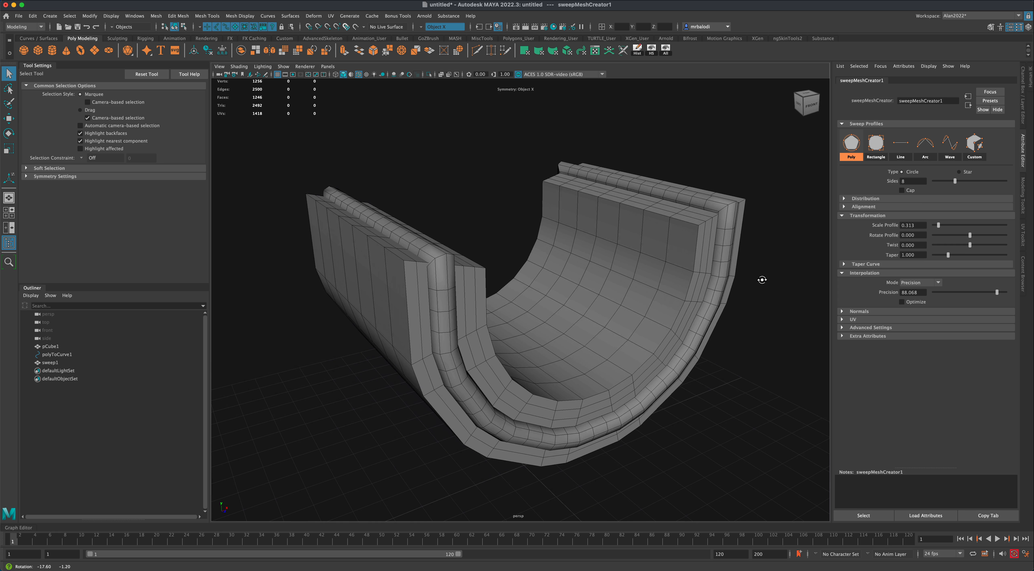
{"action": "left_click", "coordinate": [50, 362]}
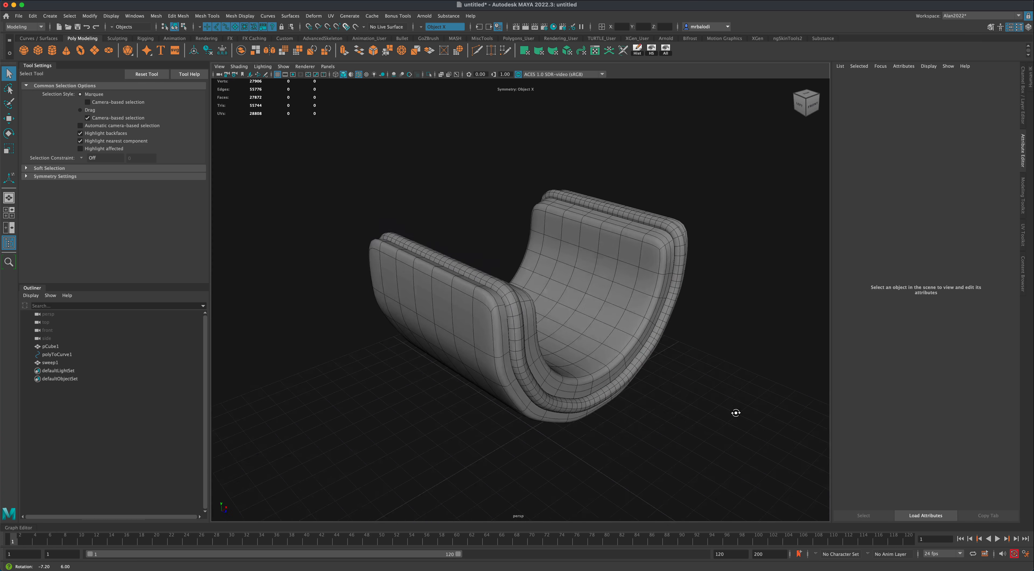
{"action": "left_click_drag", "start_coordinate": [736, 413], "coordinate": [723, 402]}
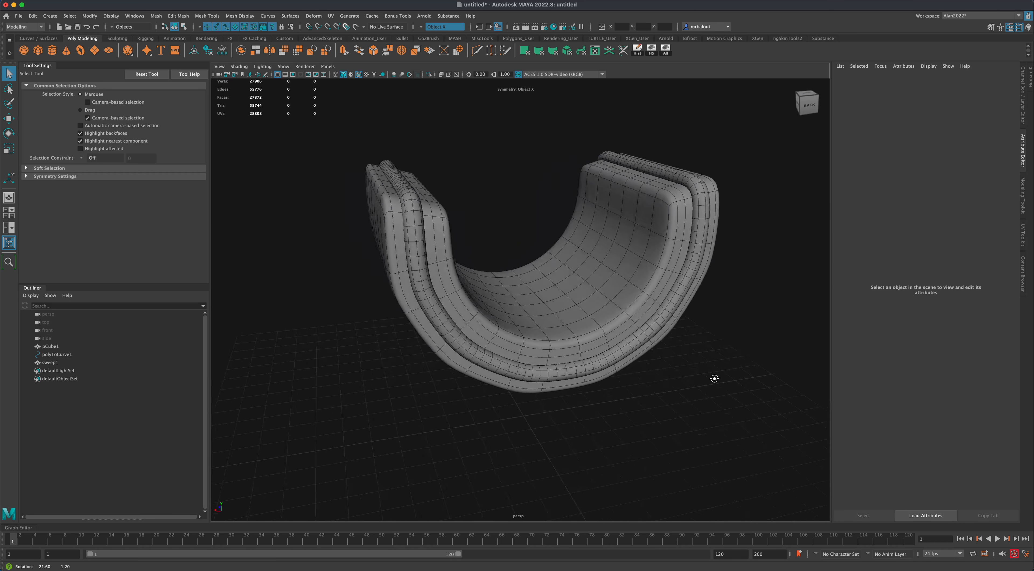
{"action": "left_click_drag", "start_coordinate": [714, 378], "coordinate": [686, 394]}
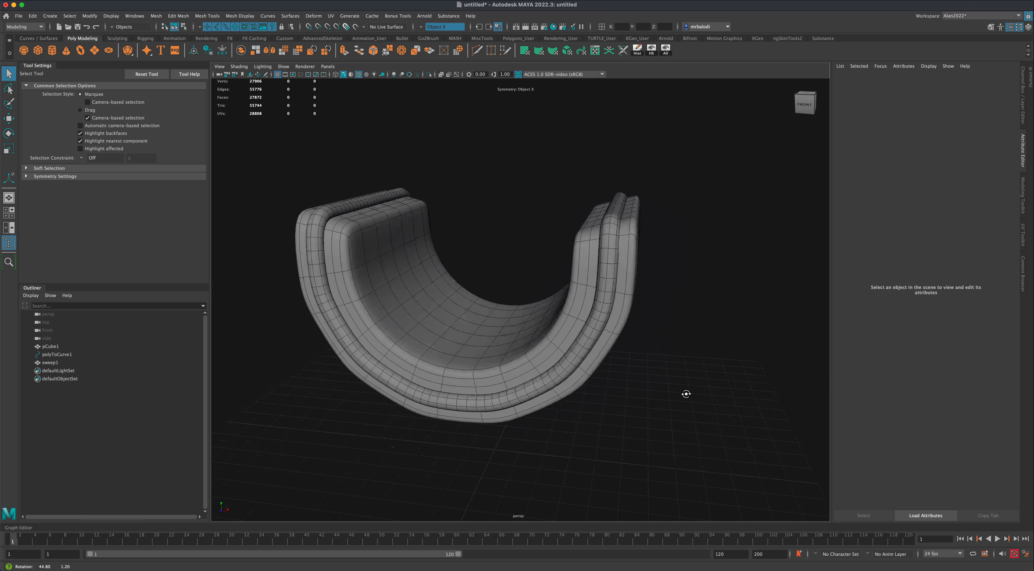
{"action": "left_click_drag", "start_coordinate": [686, 394], "coordinate": [712, 394]}
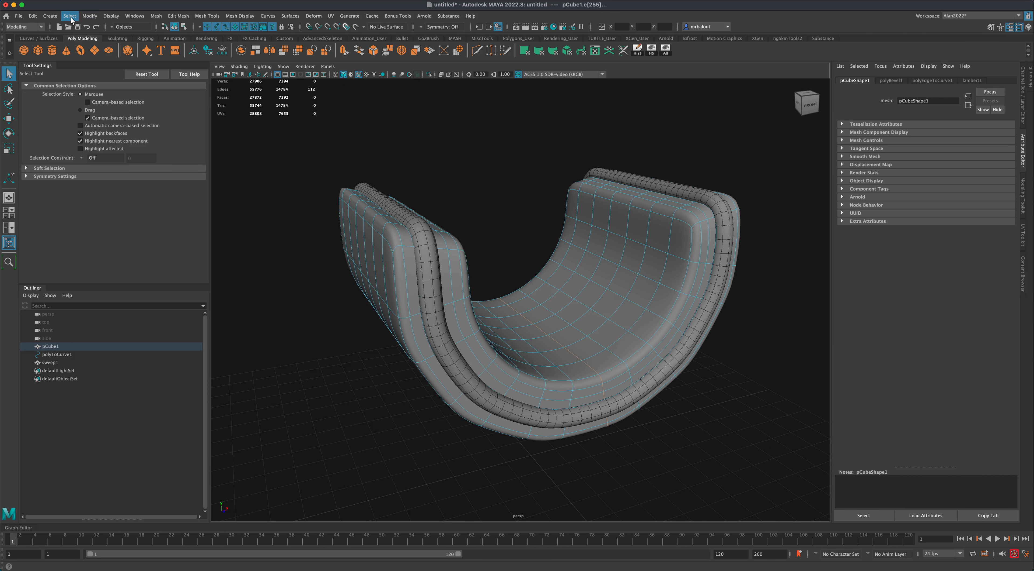
Step: Convert the middle edge loop to polyToCurve2 and start a sweep mesh on it
{"action": "left_click", "coordinate": [89, 16]}
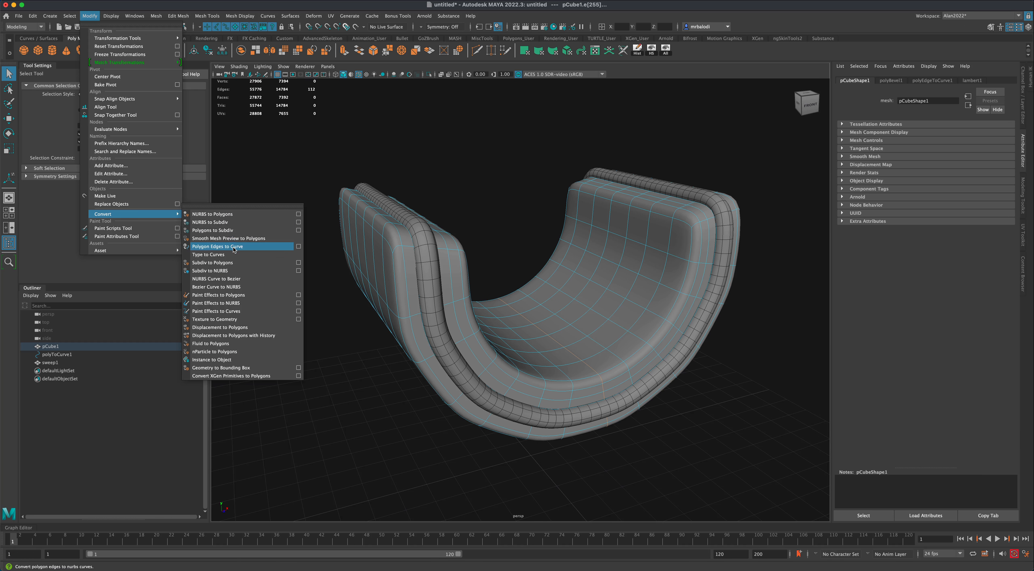
{"action": "left_click", "coordinate": [218, 245]}
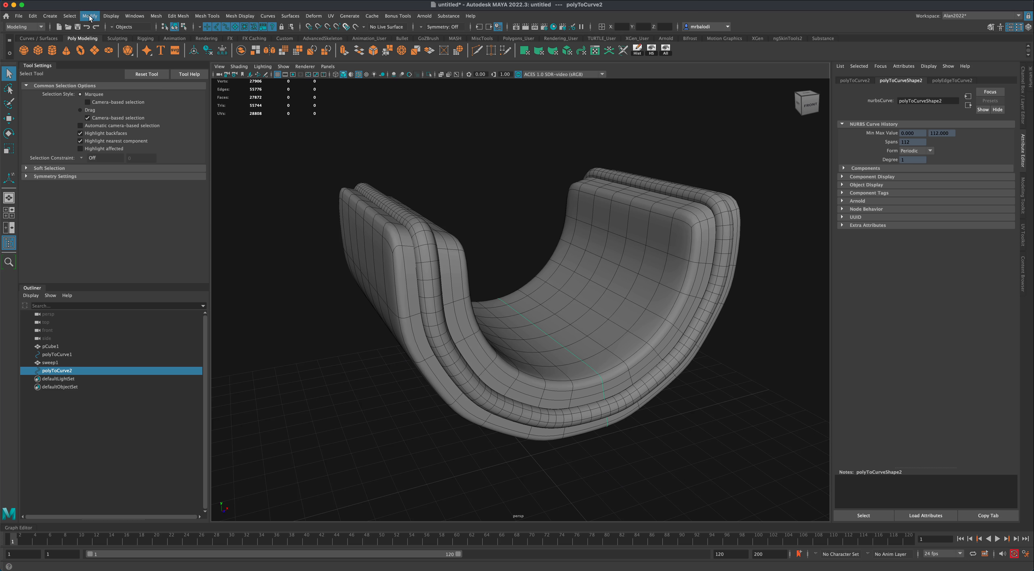
{"action": "left_click", "coordinate": [49, 15]}
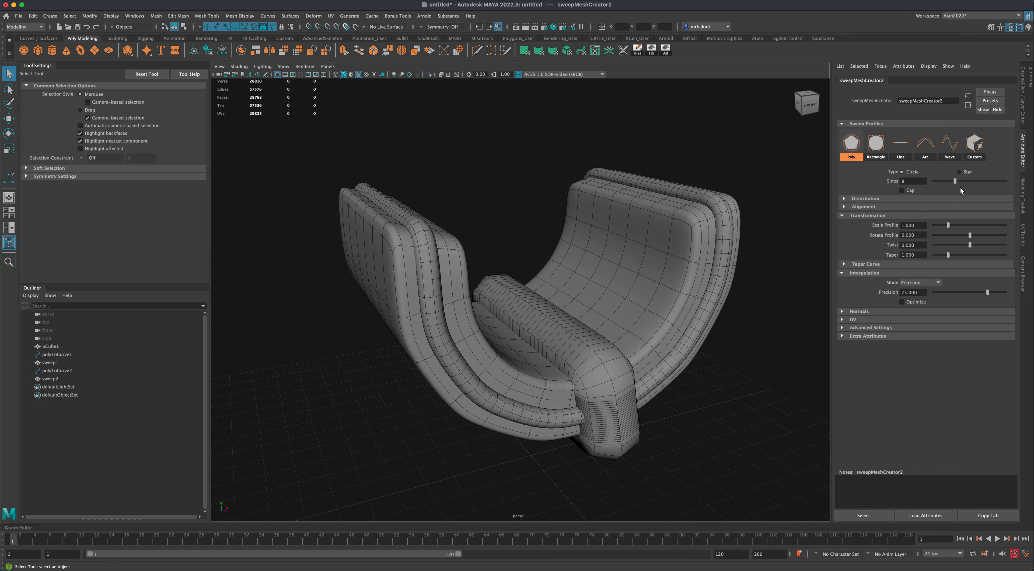
Step: Raise sweep2's Interpolation Precision and shrink its Scale Profile into a thin tube
{"action": "left_click_drag", "start_coordinate": [983, 291], "coordinate": [990, 291]}
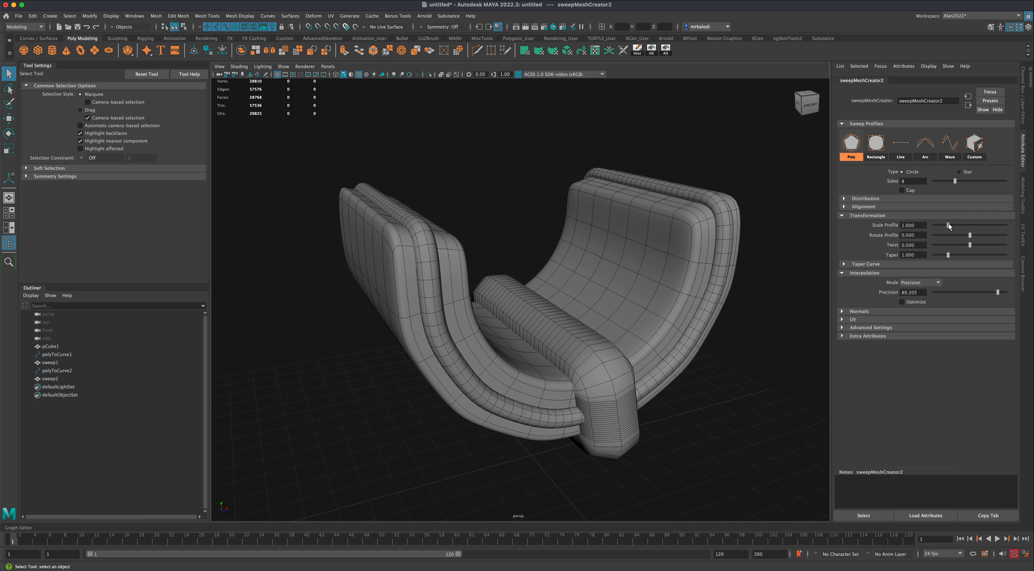
{"action": "left_click_drag", "start_coordinate": [970, 225], "coordinate": [932, 224]}
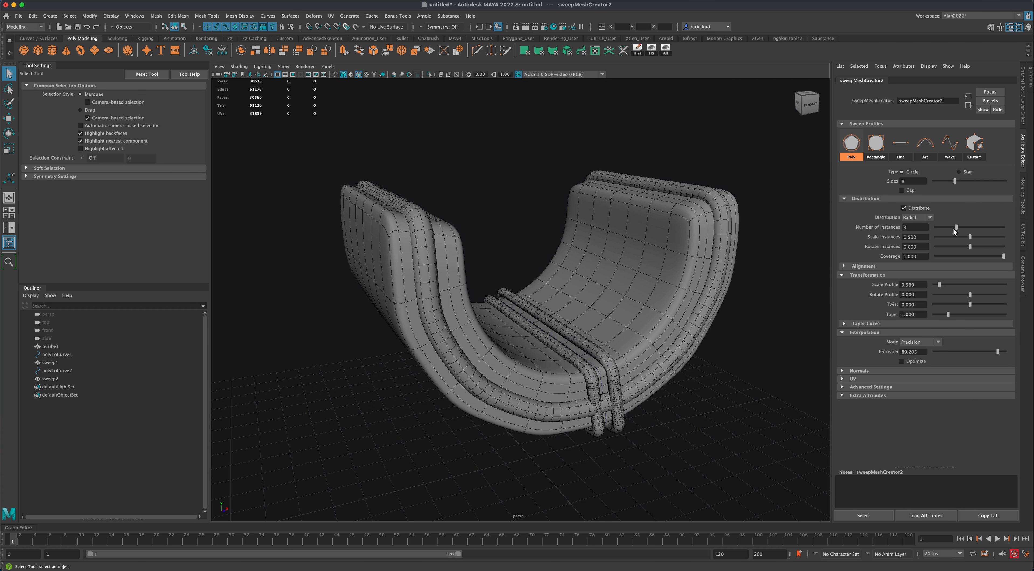
Step: Distribute sweep2 into 7 instances with Scale Profile about 0.65 and expand Alignment
{"action": "left_click_drag", "start_coordinate": [961, 227], "coordinate": [979, 227]}
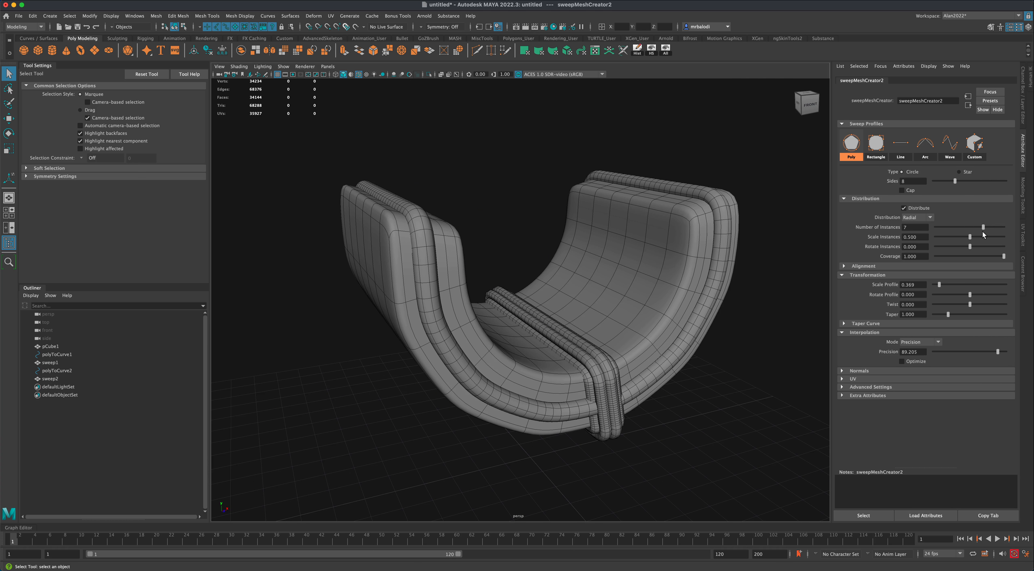
{"action": "mouse_move", "coordinate": [942, 290]}
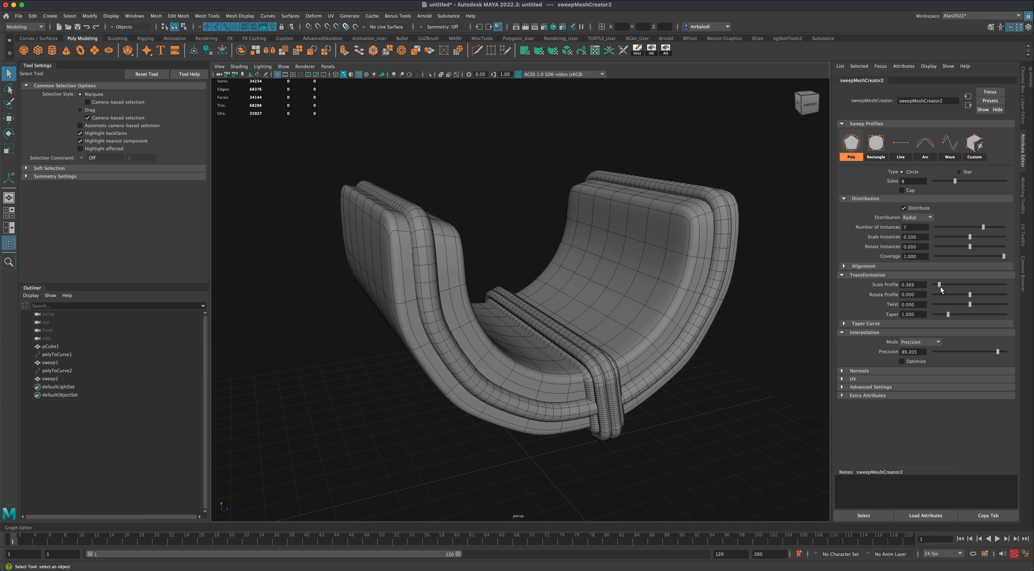
{"action": "left_click_drag", "start_coordinate": [932, 285], "coordinate": [941, 285]}
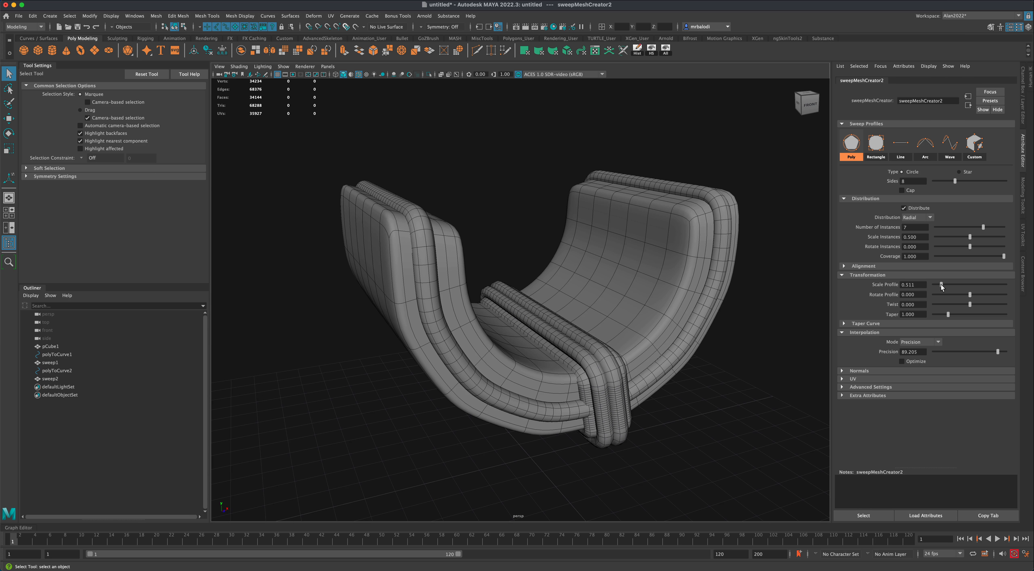
{"action": "left_click_drag", "start_coordinate": [942, 283], "coordinate": [945, 284]}
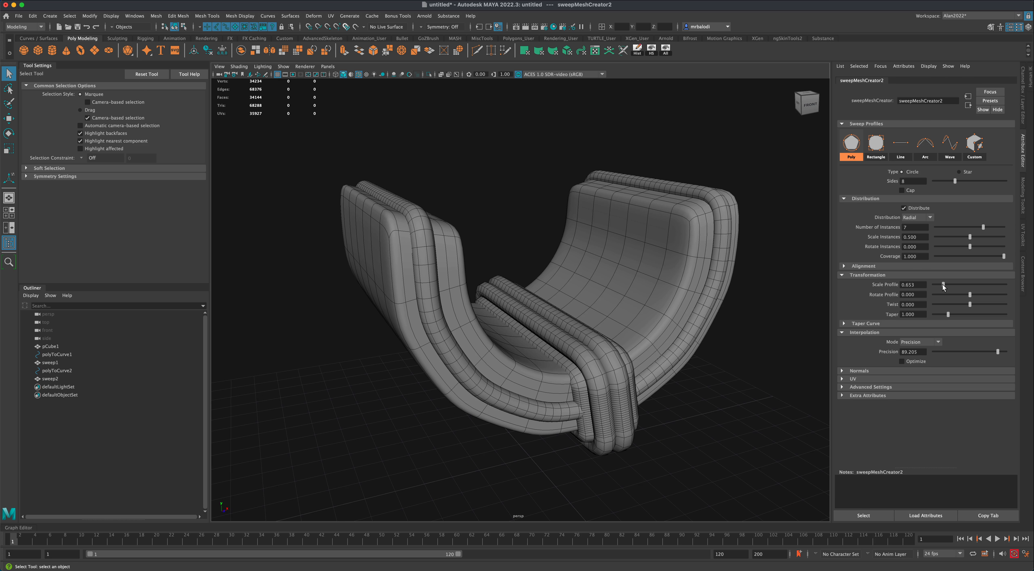
{"action": "mouse_move", "coordinate": [874, 274]}
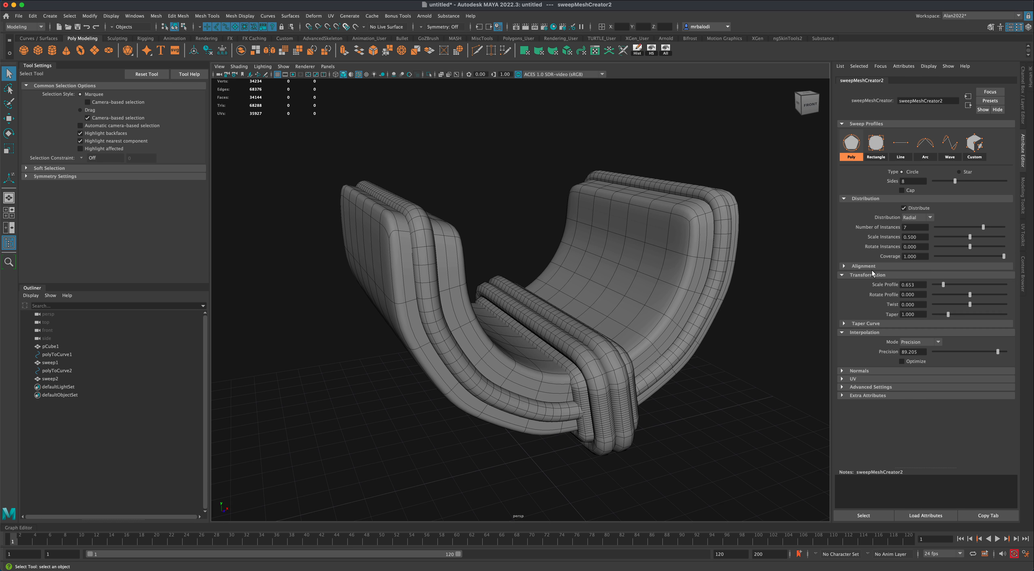
{"action": "left_click", "coordinate": [863, 265]}
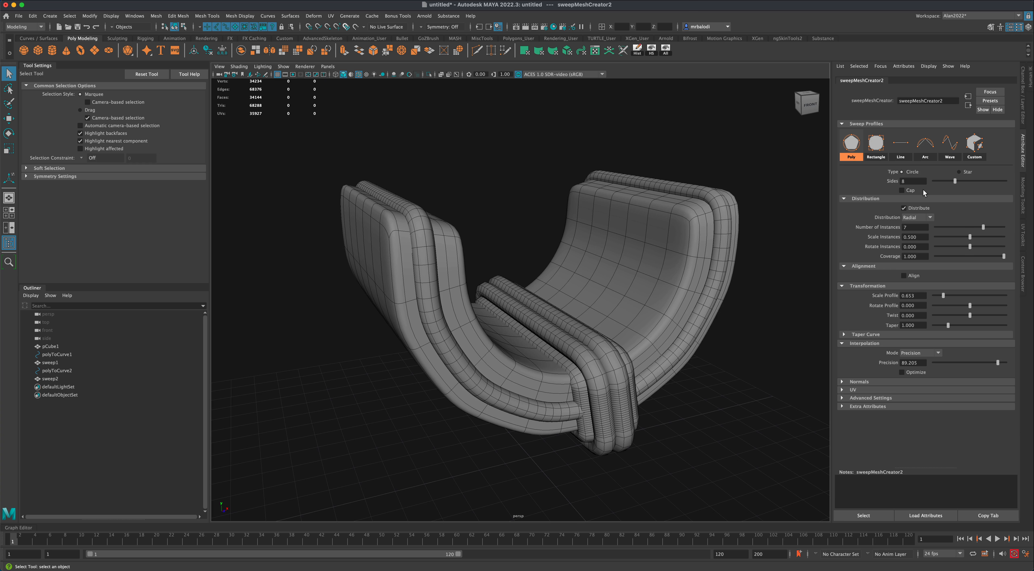
{"action": "mouse_move", "coordinate": [950, 173]}
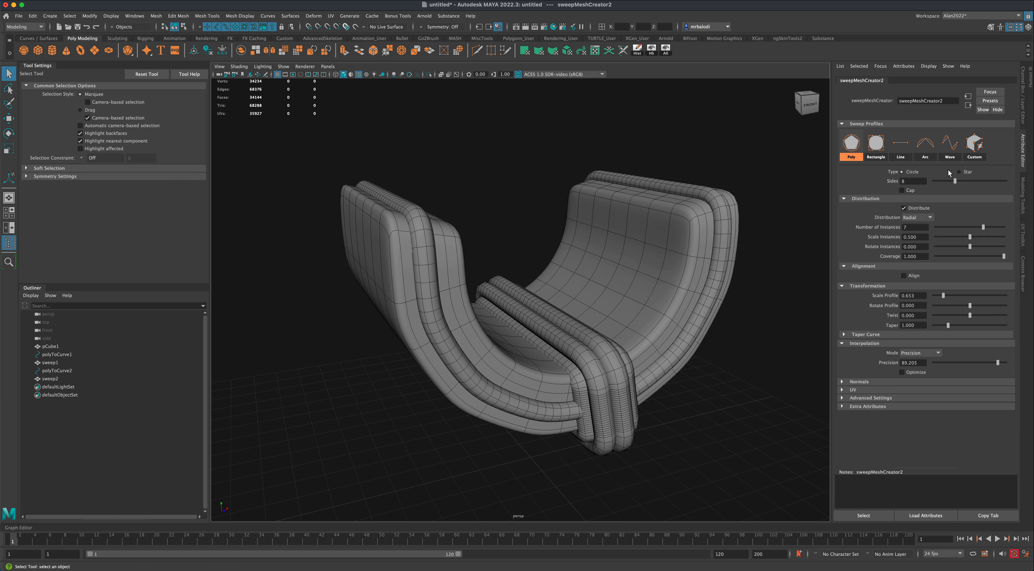
Step: Switch the sweep profile to Rectangle with Corner Radius about 0.2 and Square distribution
{"action": "left_click", "coordinate": [875, 142]}
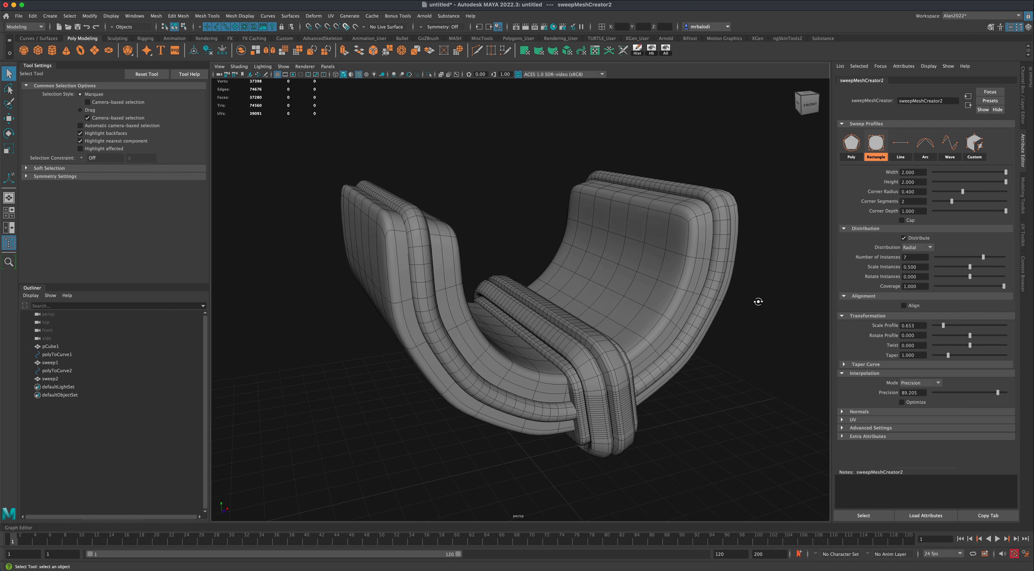
{"action": "left_click_drag", "start_coordinate": [759, 301], "coordinate": [776, 323]}
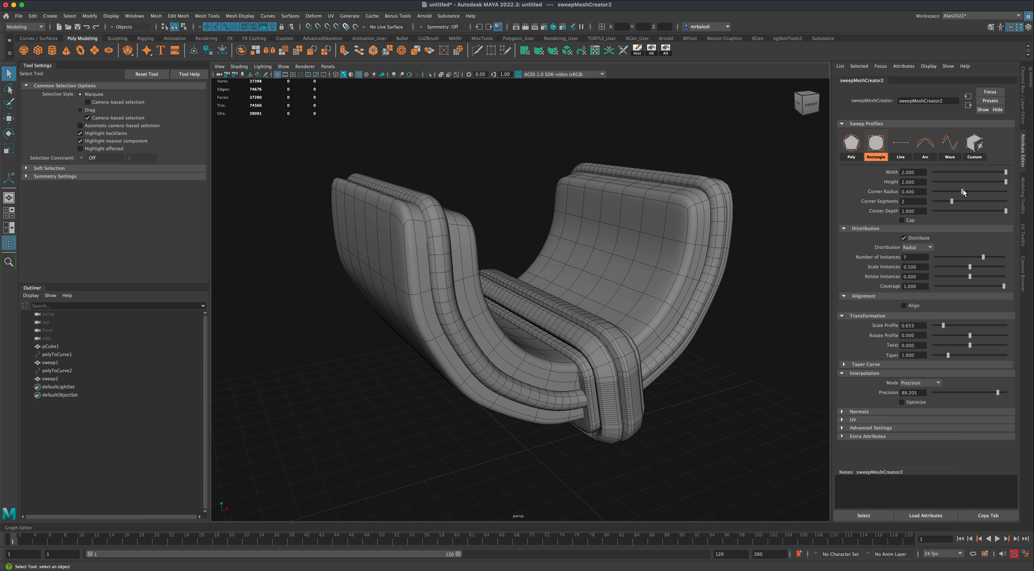
{"action": "left_click_drag", "start_coordinate": [966, 192], "coordinate": [986, 192]}
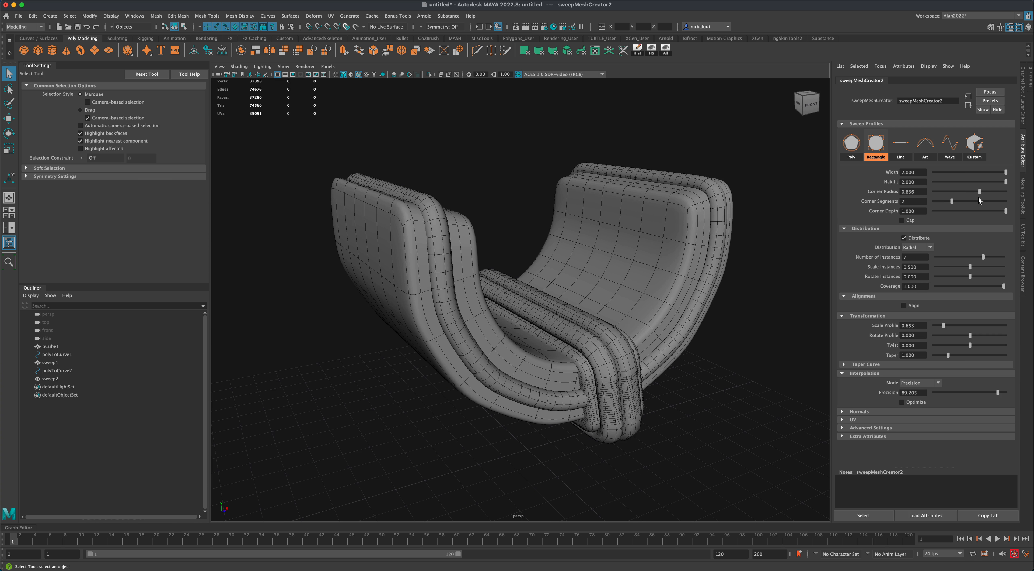
{"action": "left_click_drag", "start_coordinate": [983, 191], "coordinate": [950, 191]}
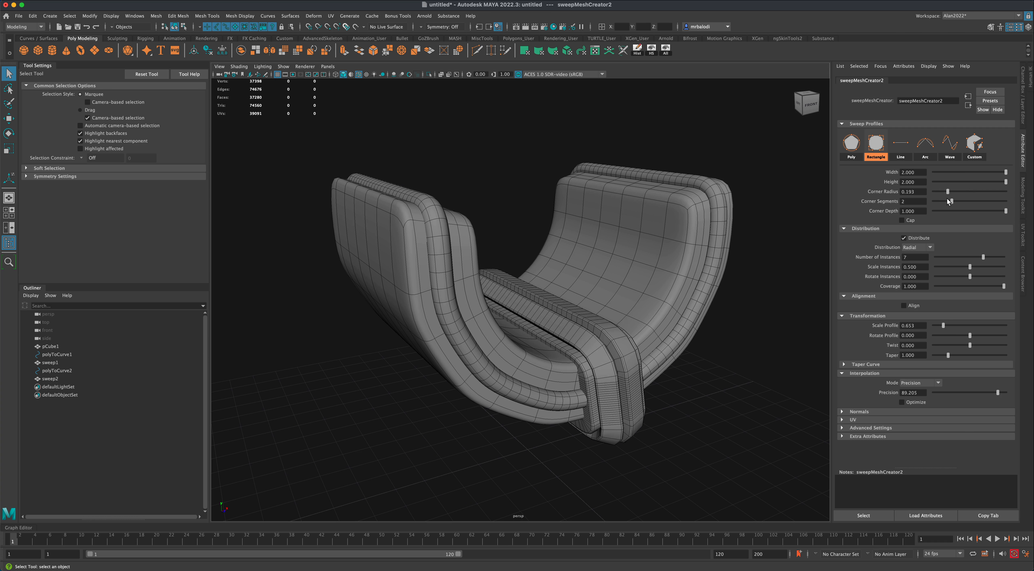
{"action": "left_click_drag", "start_coordinate": [948, 201], "coordinate": [944, 204]}
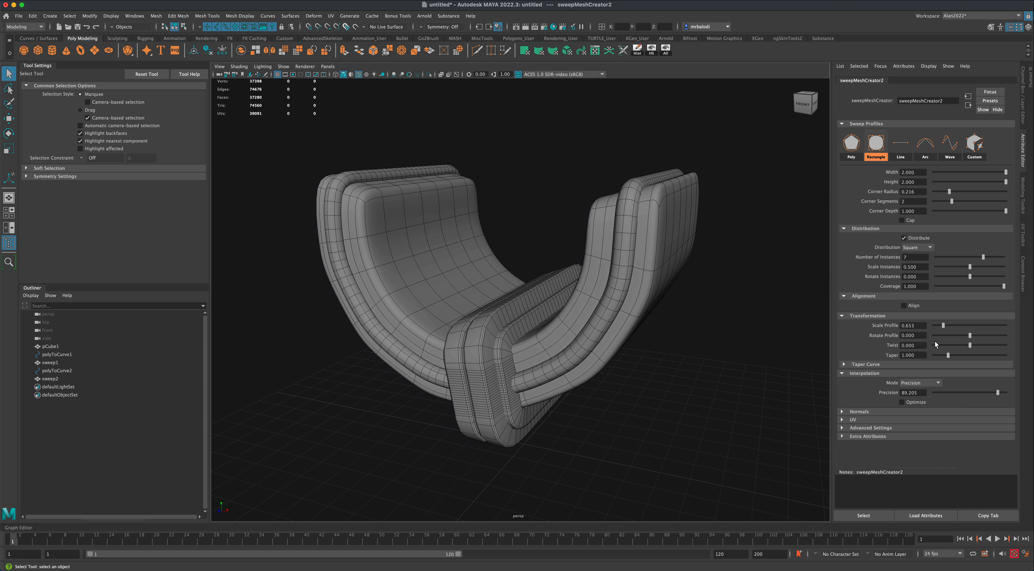
{"action": "left_click_drag", "start_coordinate": [944, 325], "coordinate": [959, 325]}
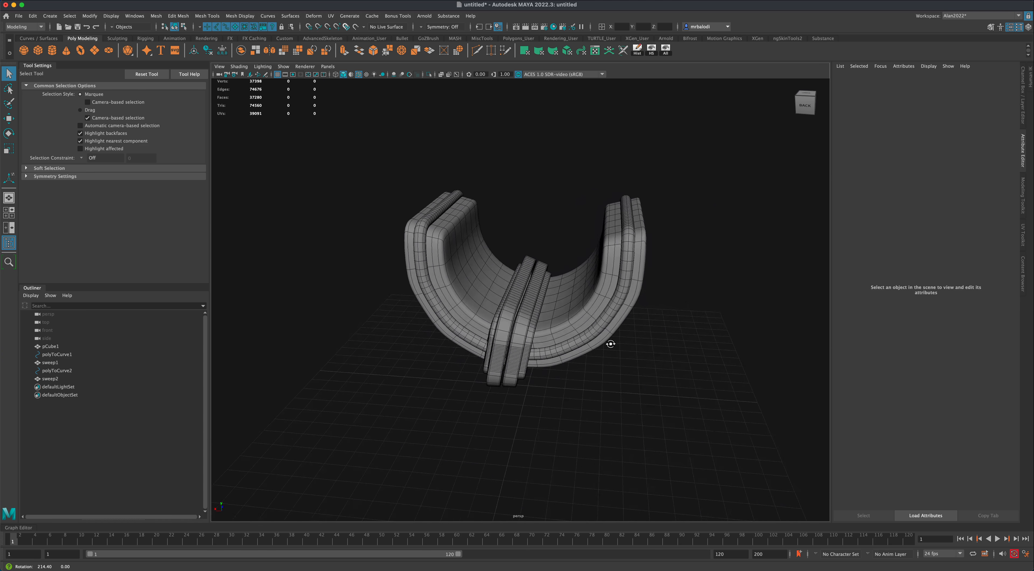
{"action": "left_click_drag", "start_coordinate": [611, 344], "coordinate": [606, 351]}
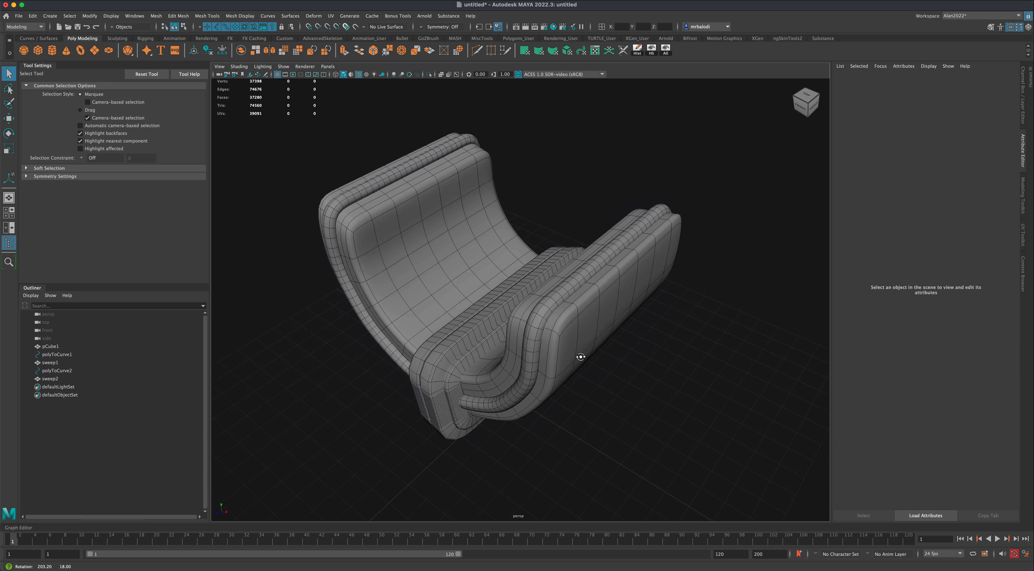
{"action": "left_click_drag", "start_coordinate": [581, 357], "coordinate": [698, 352]}
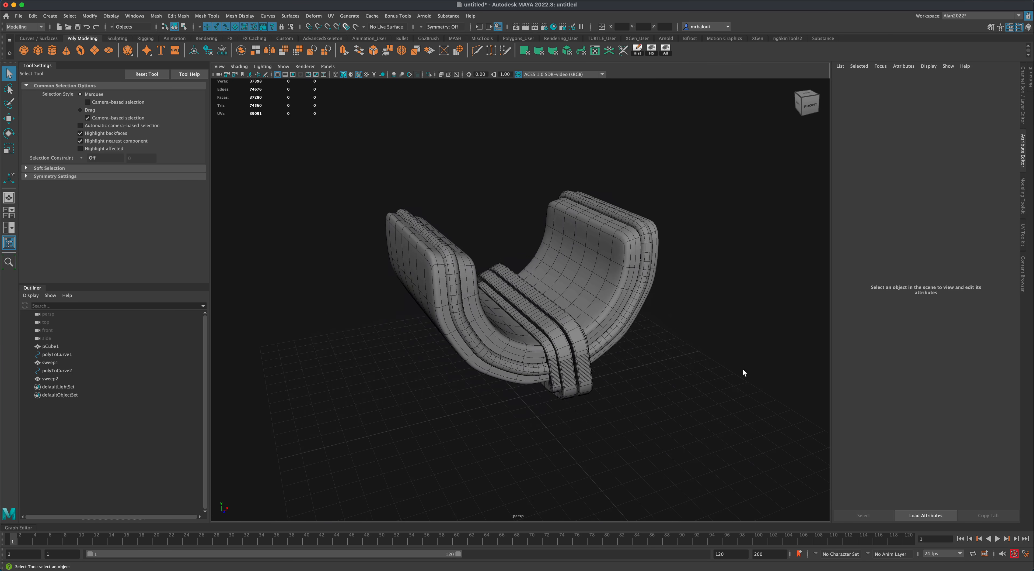
{"action": "left_click_drag", "start_coordinate": [745, 372], "coordinate": [631, 365]}
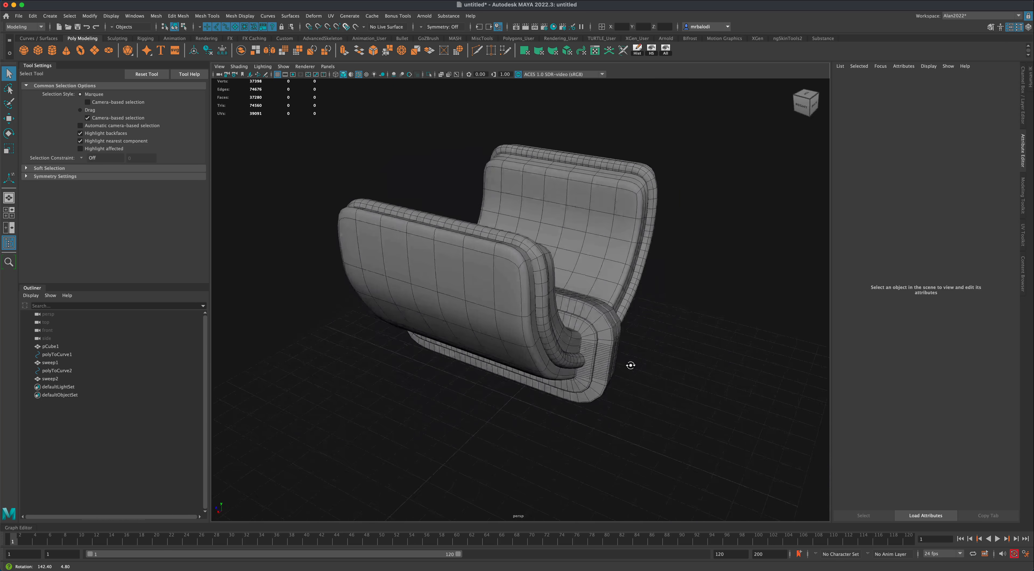
{"action": "left_click_drag", "start_coordinate": [630, 365], "coordinate": [502, 369]}
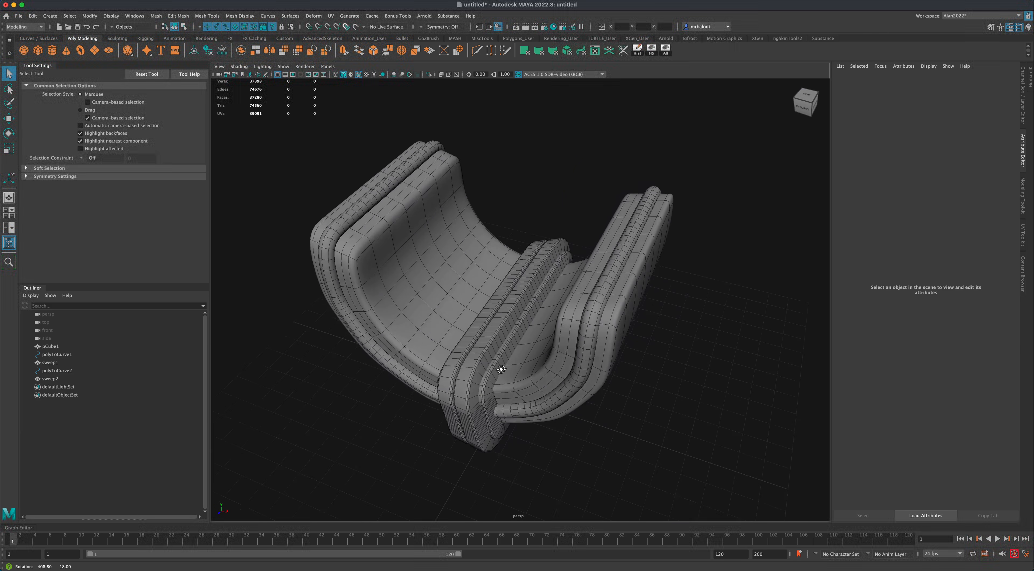